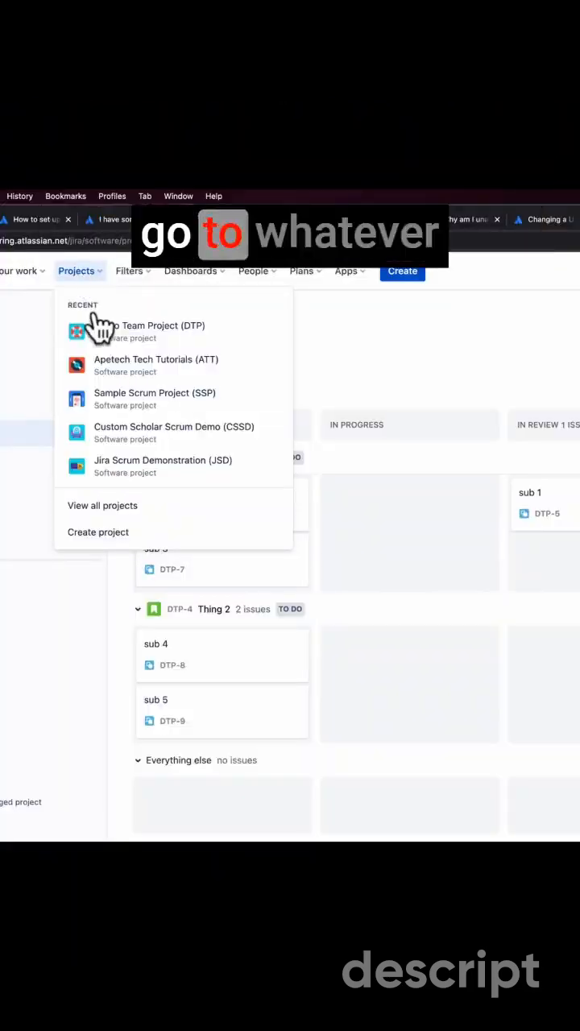
Step: Navigate to the Apetech Tech Tutorials project's settings and its Workflows page
{"action": "left_click", "coordinate": [156, 364]}
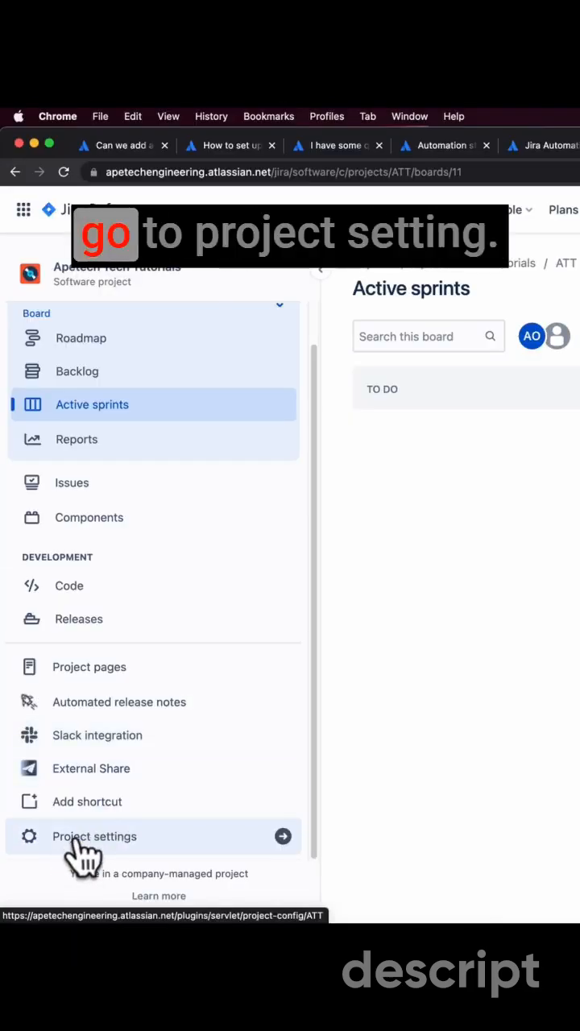
{"action": "left_click", "coordinate": [94, 837]}
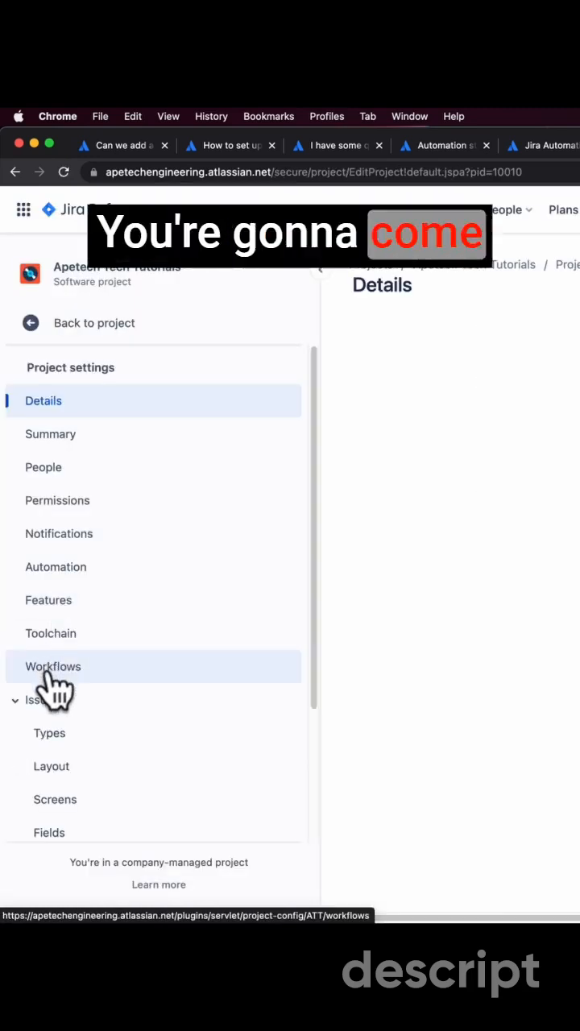
{"action": "left_click", "coordinate": [53, 667]}
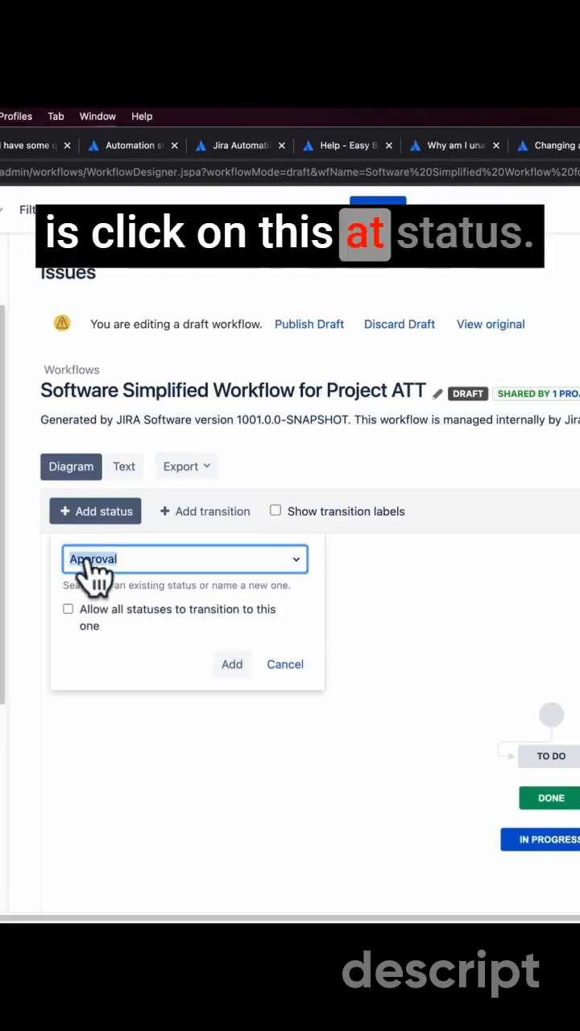
Step: Name the new workflow status 'In Review' and publish the draft workflow
{"action": "type", "text": "In Re"}
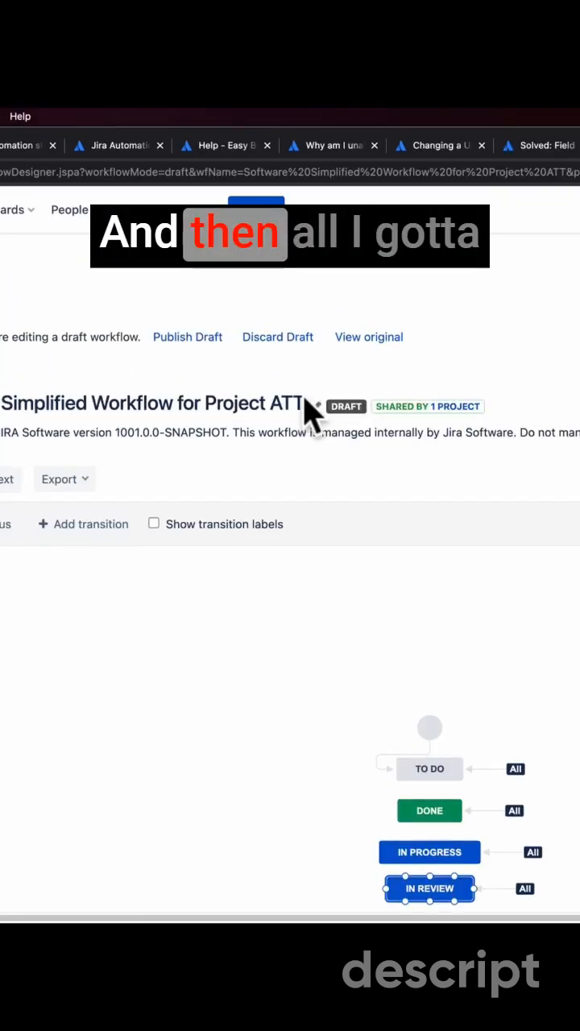
{"action": "left_click", "coordinate": [187, 337]}
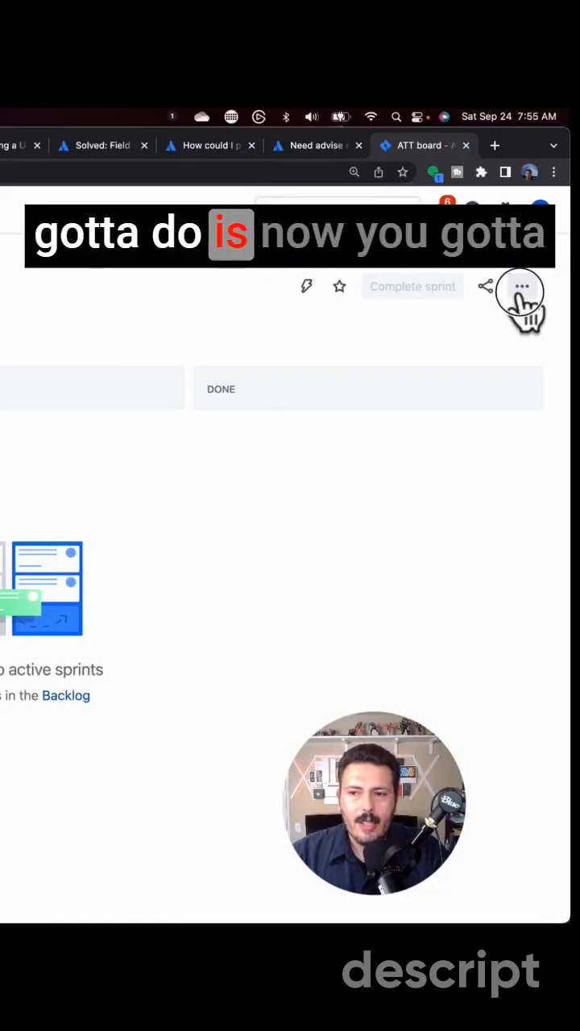
Step: In the ATT board's column settings, start adding the existing 'In Review' status
{"action": "left_click", "coordinate": [521, 286]}
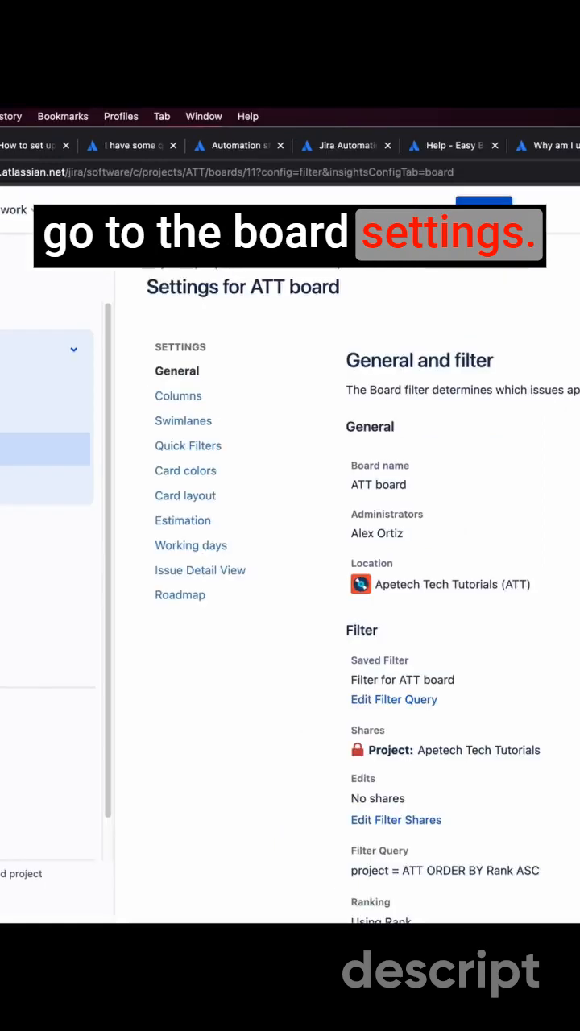
{"action": "left_click", "coordinate": [177, 396]}
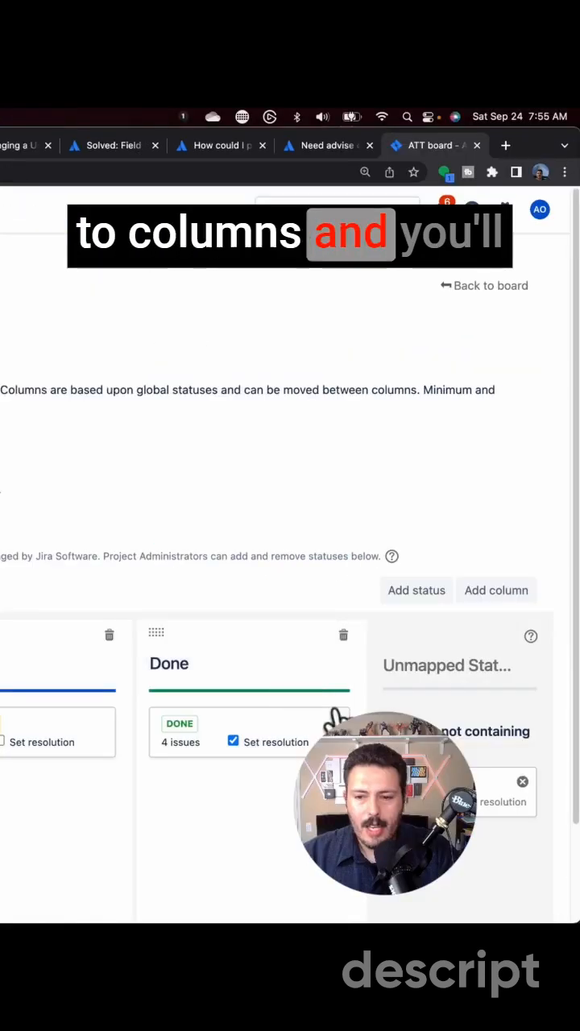
{"action": "left_click", "coordinate": [425, 561]}
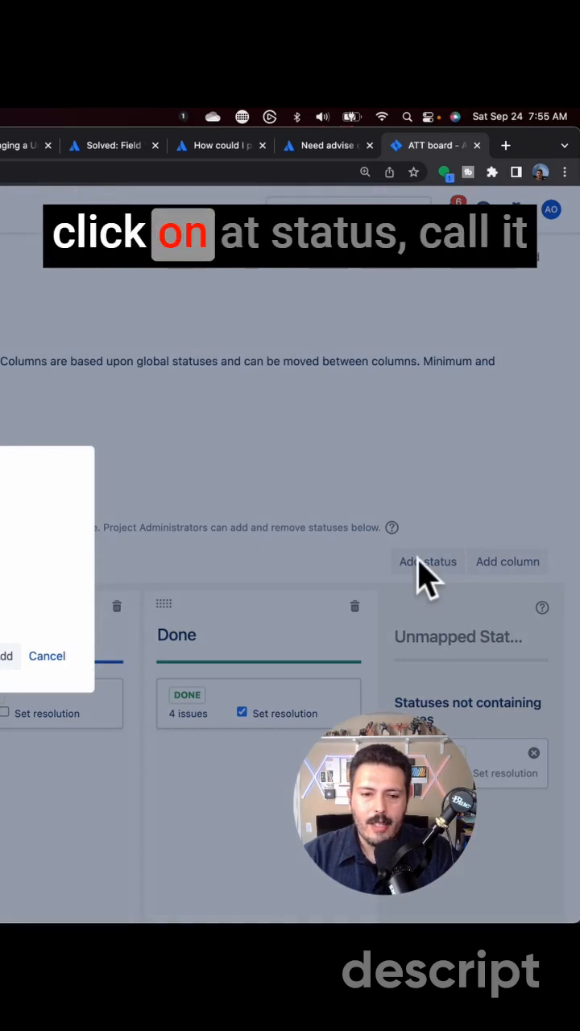
{"action": "left_click", "coordinate": [427, 561]}
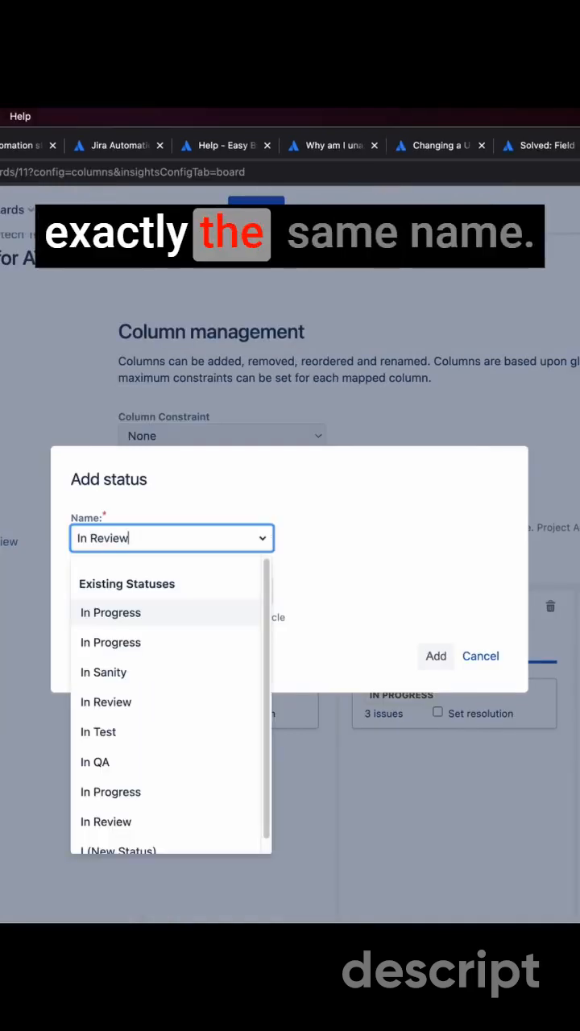
{"action": "left_click", "coordinate": [106, 703]}
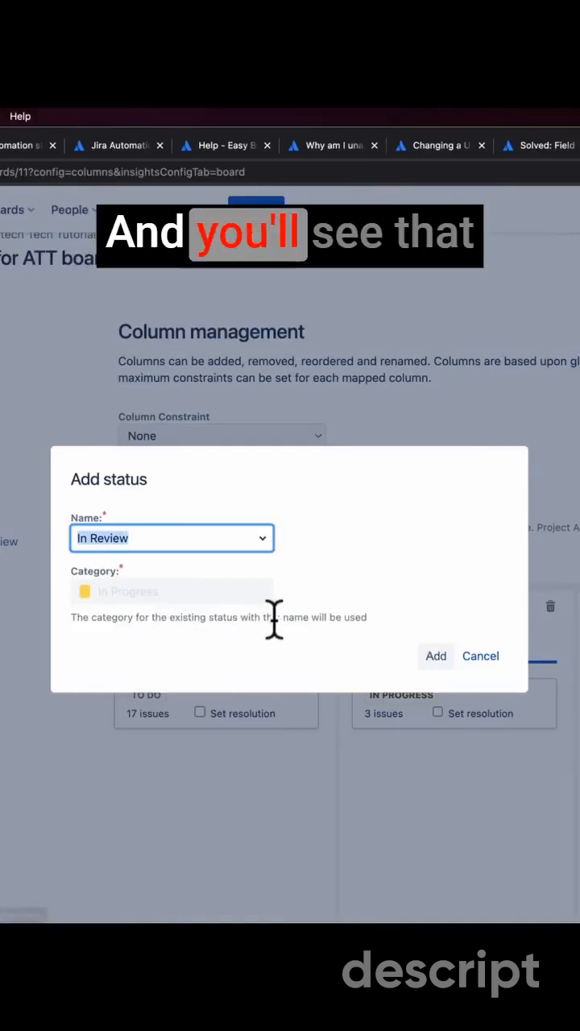